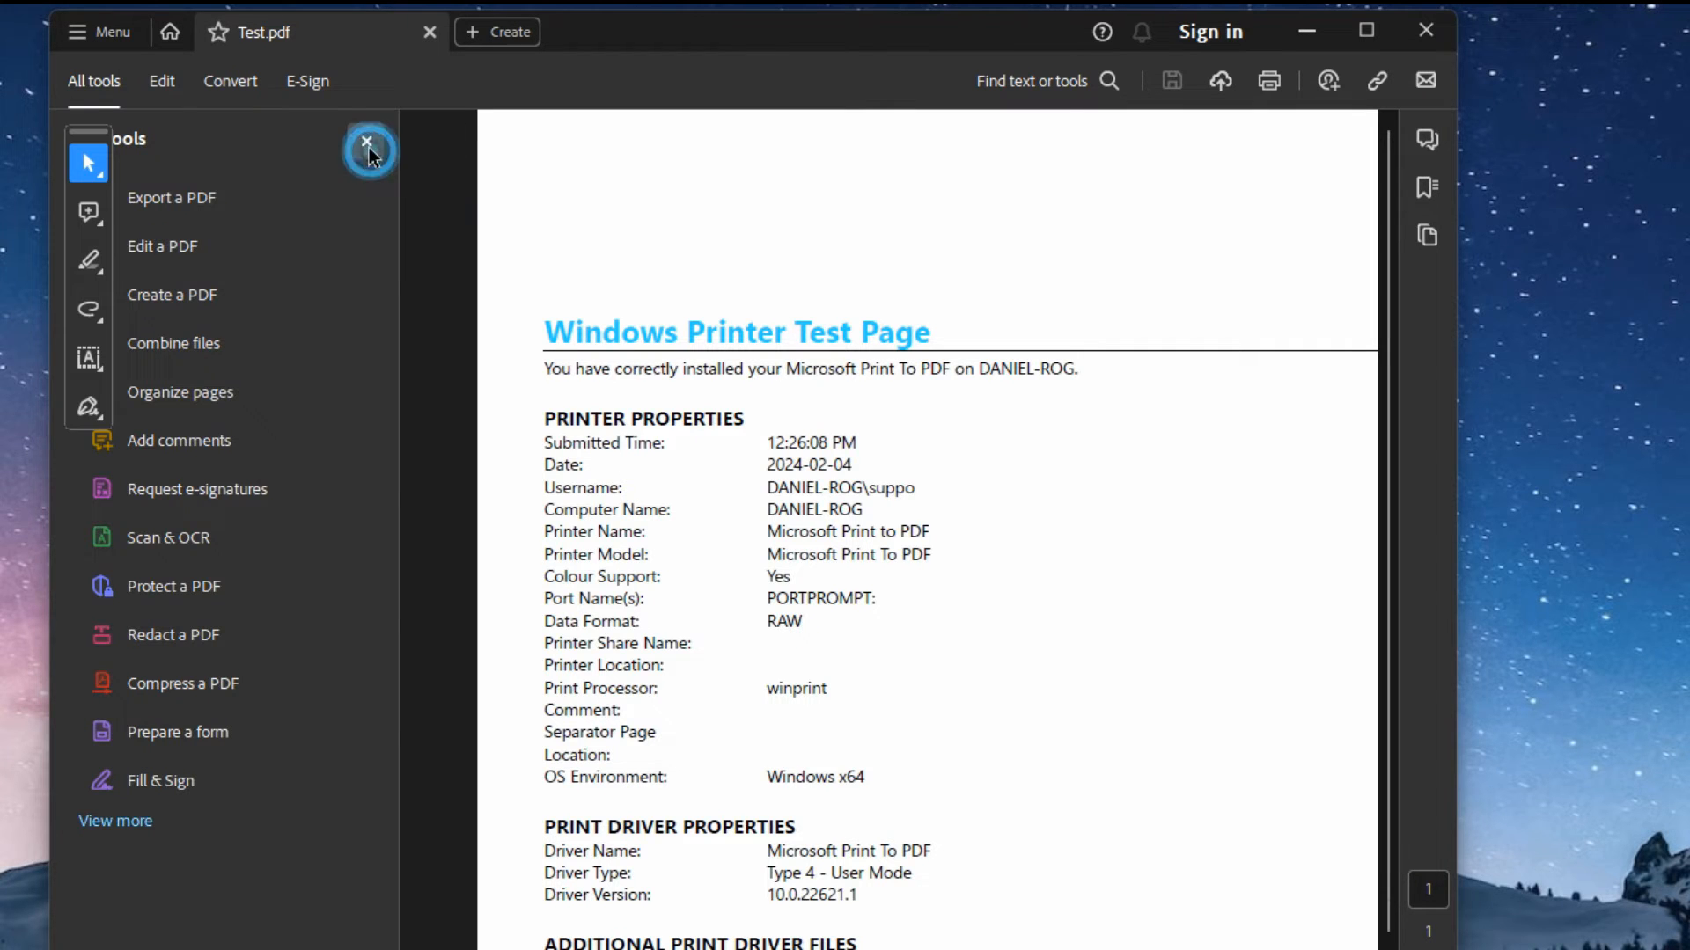
# Step: Close the All tools pane beside the test page and quit Acrobat Reader
pyautogui.click(369, 148)
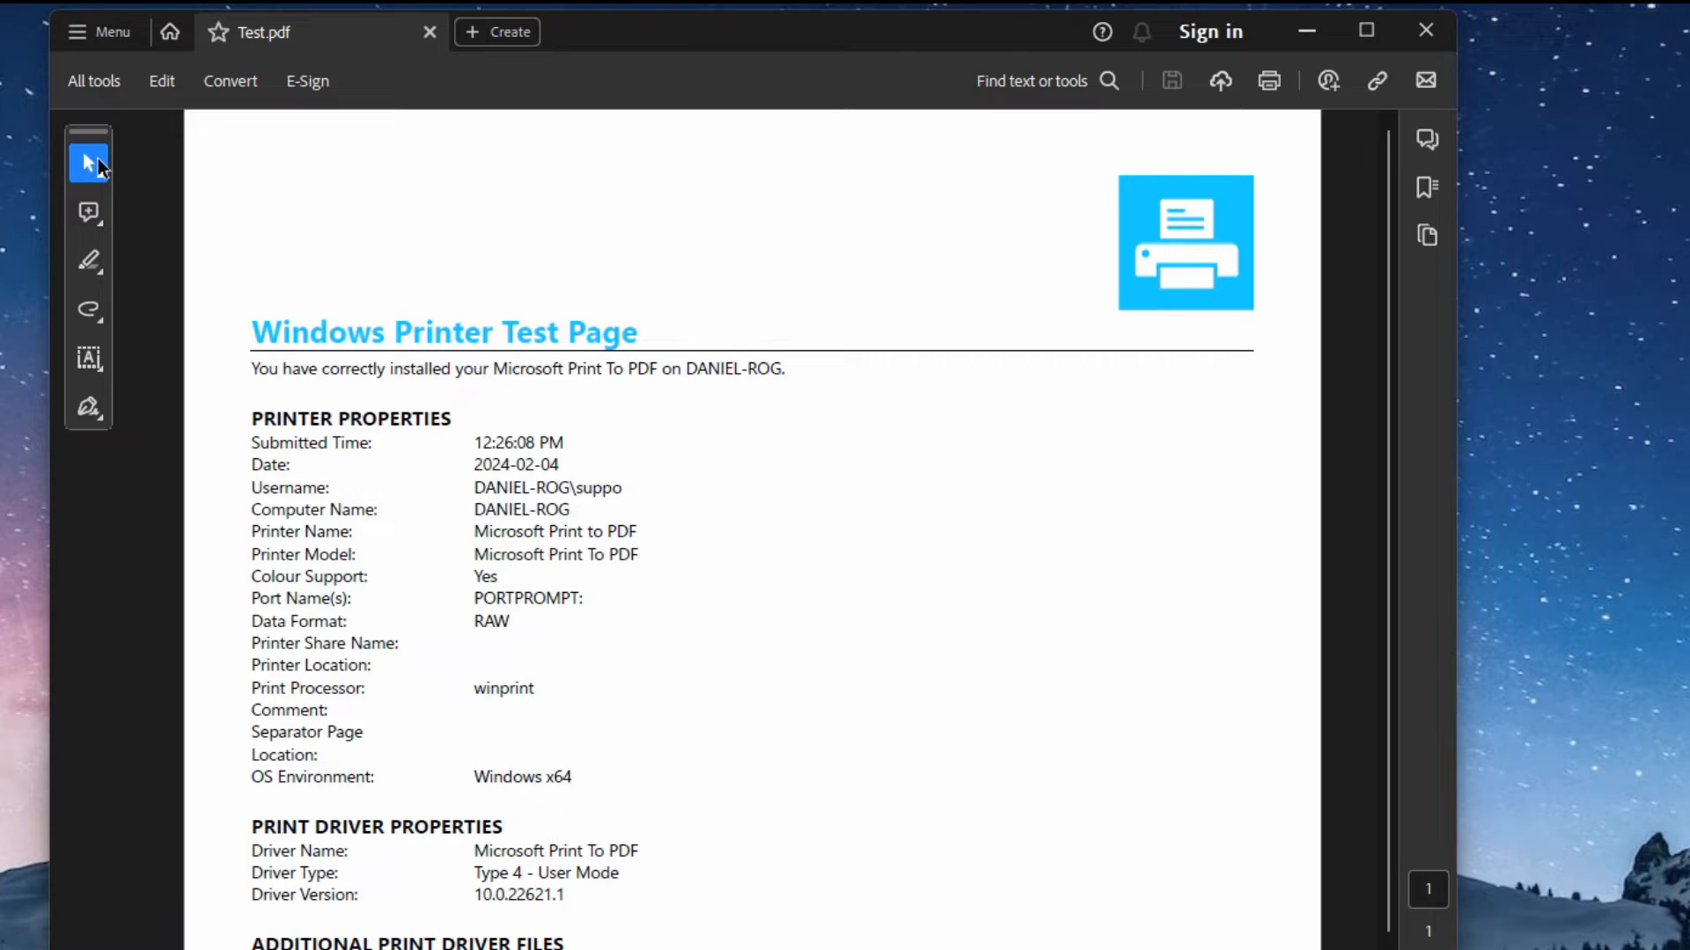
pyautogui.moveTo(88, 160)
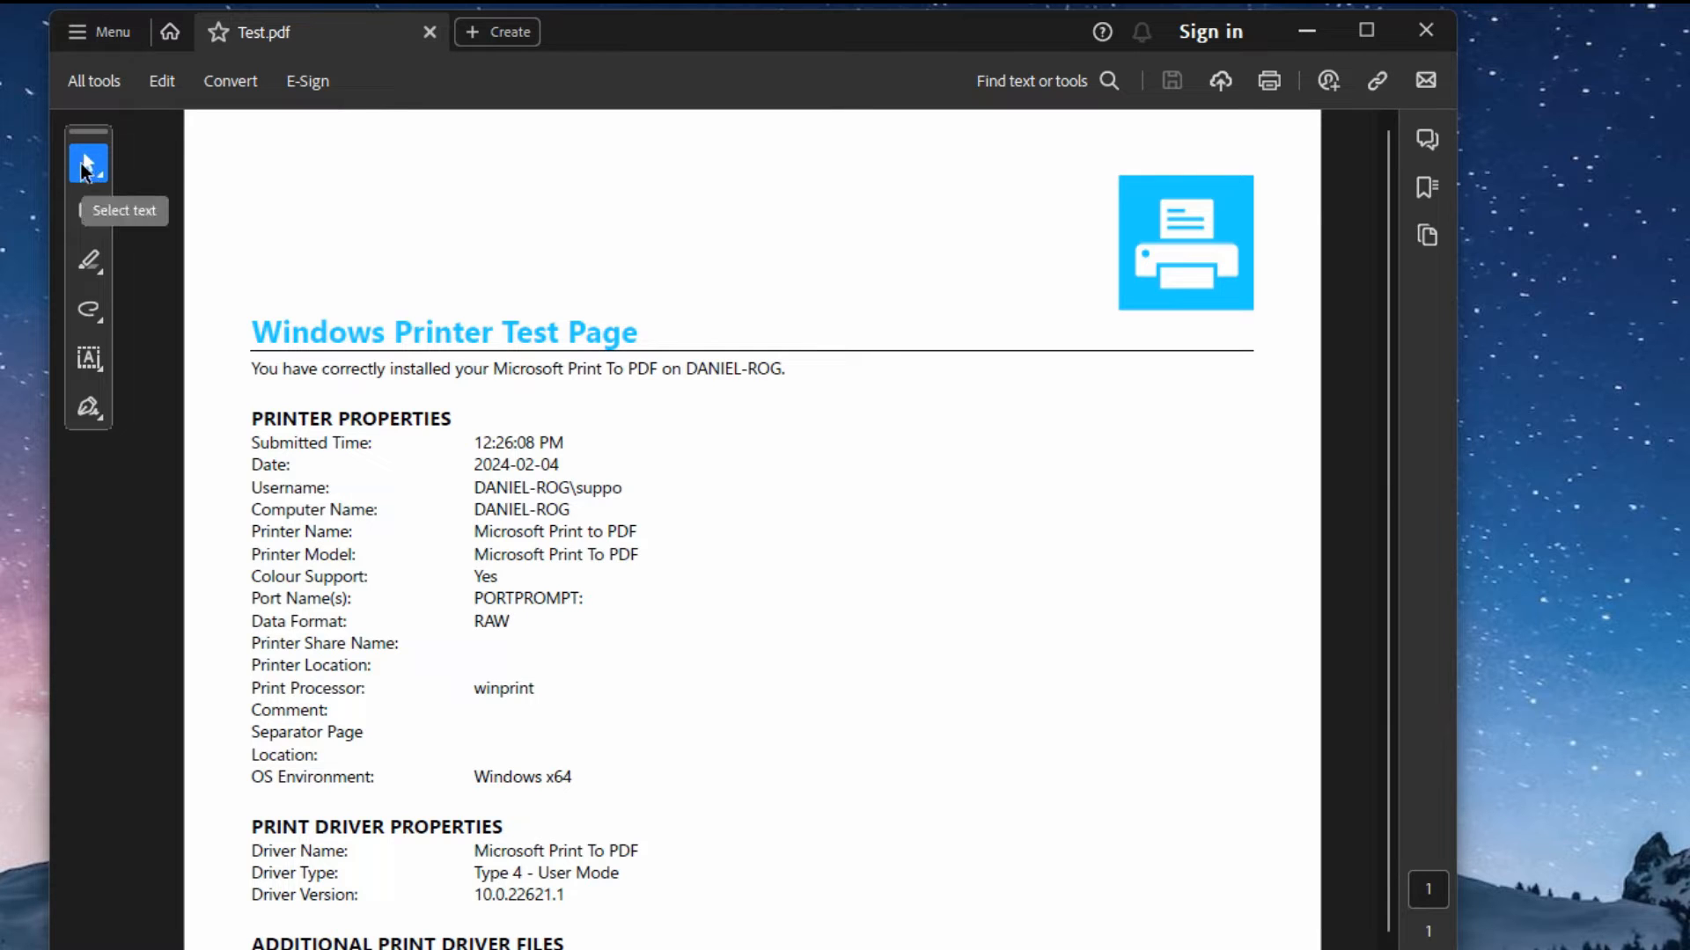
pyautogui.moveTo(431, 169)
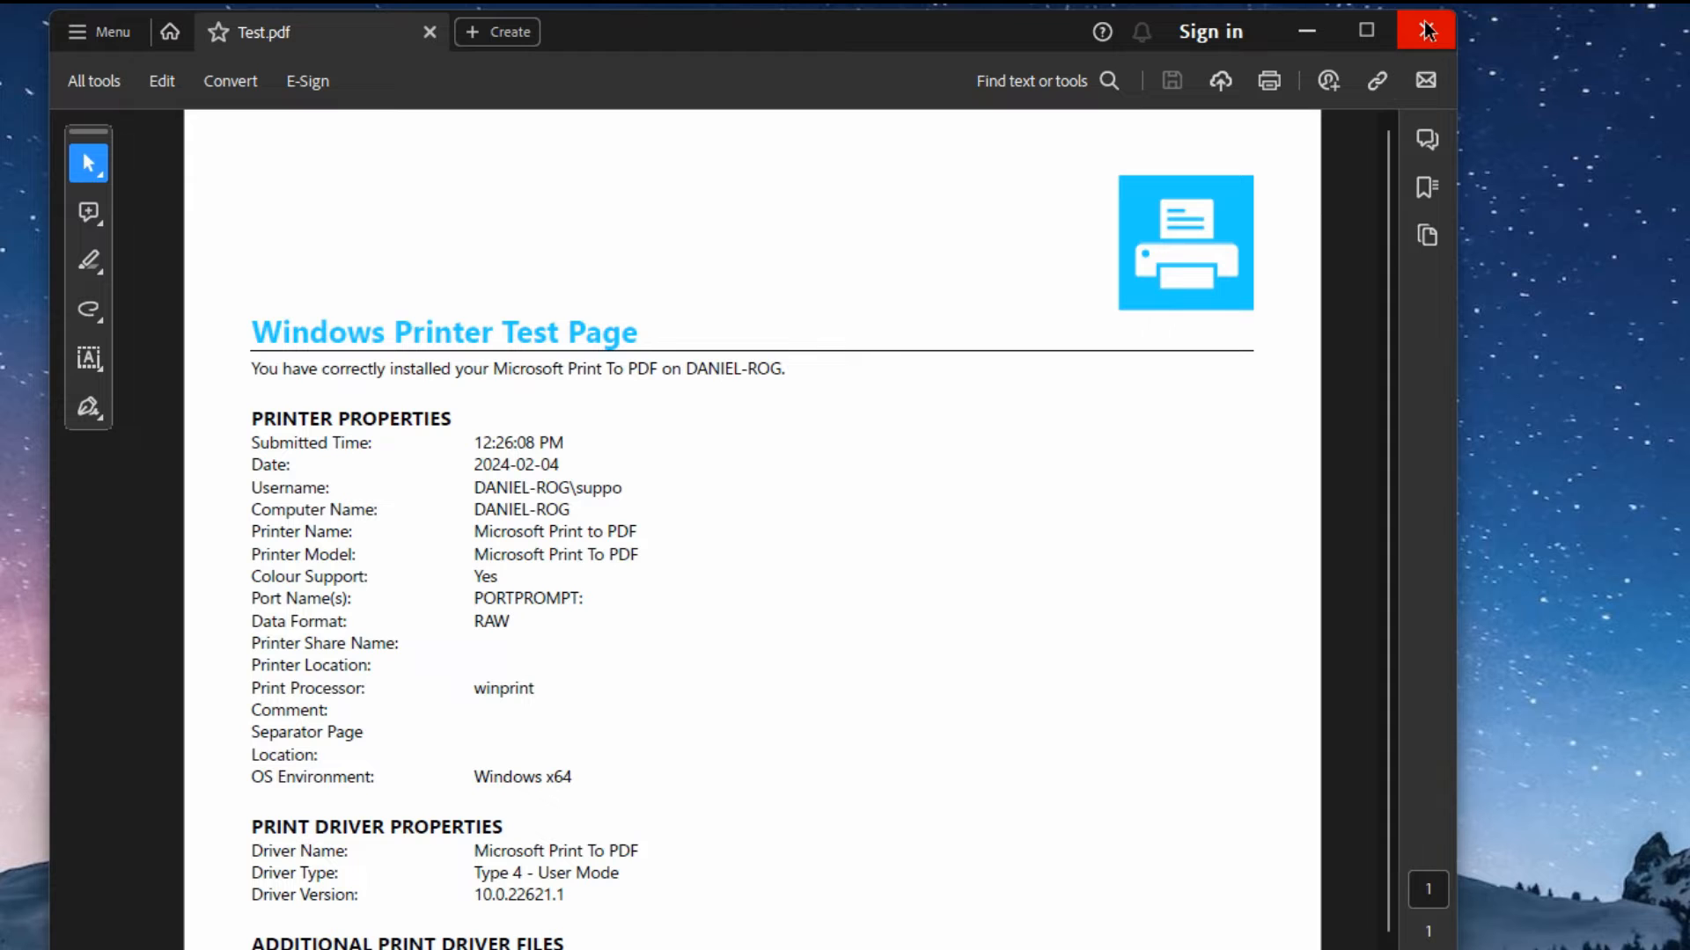
pyautogui.click(92, 81)
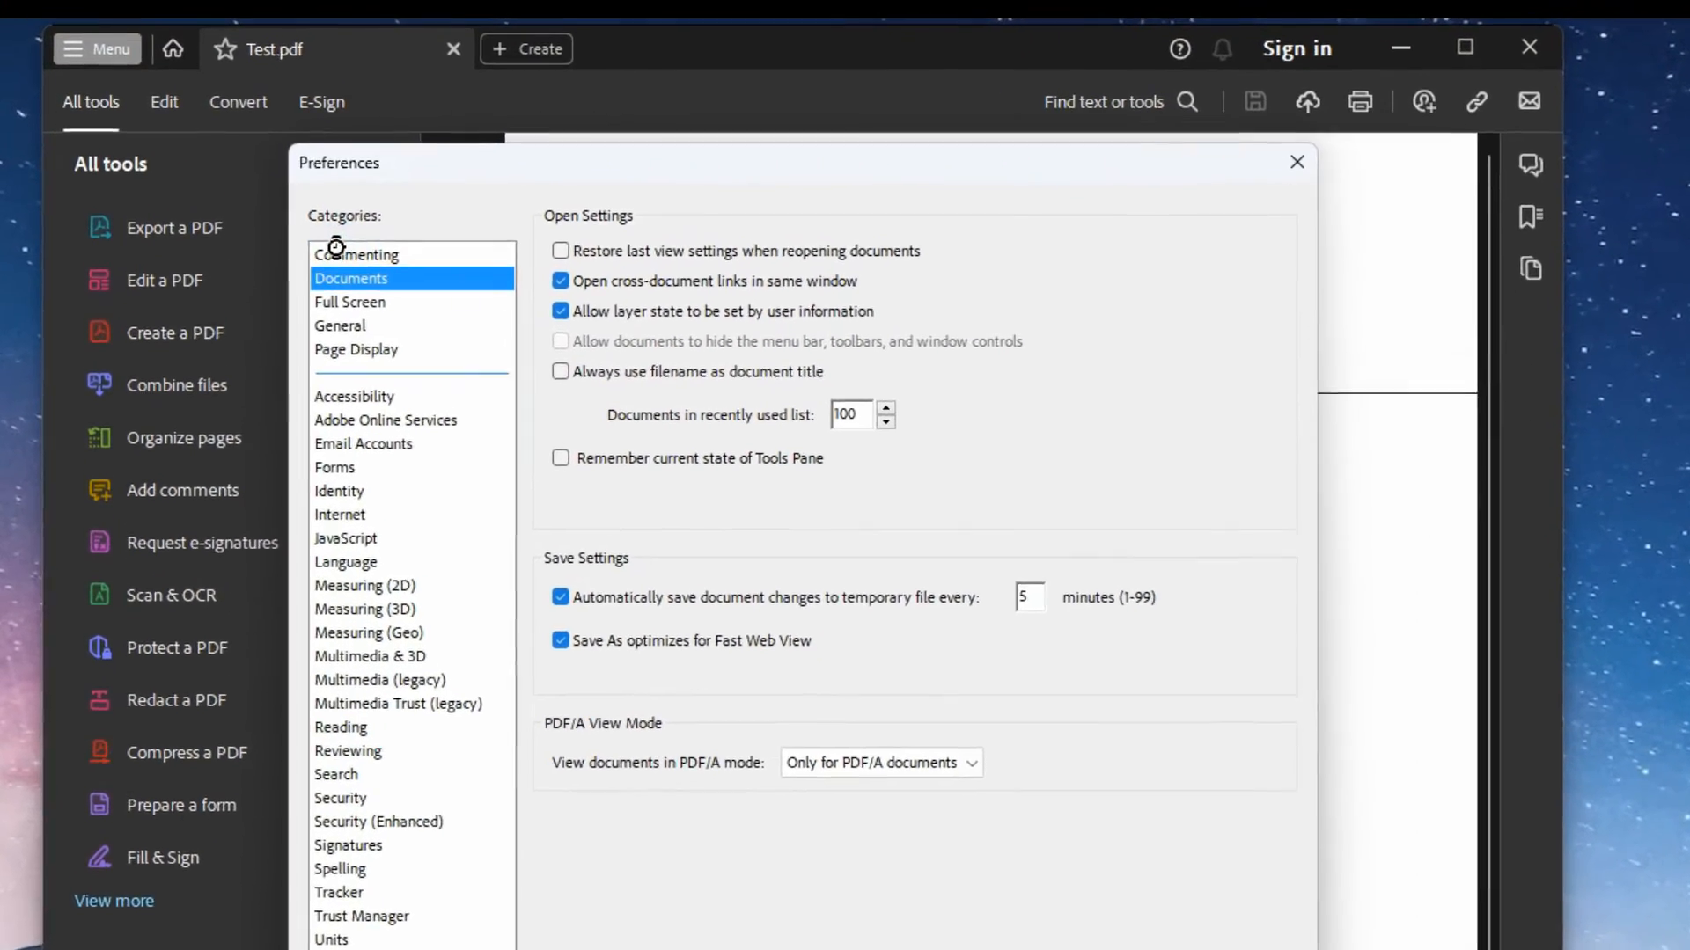
# Step: Browse the Commenting, Page Display and General preference categories in turn
pyautogui.click(354, 254)
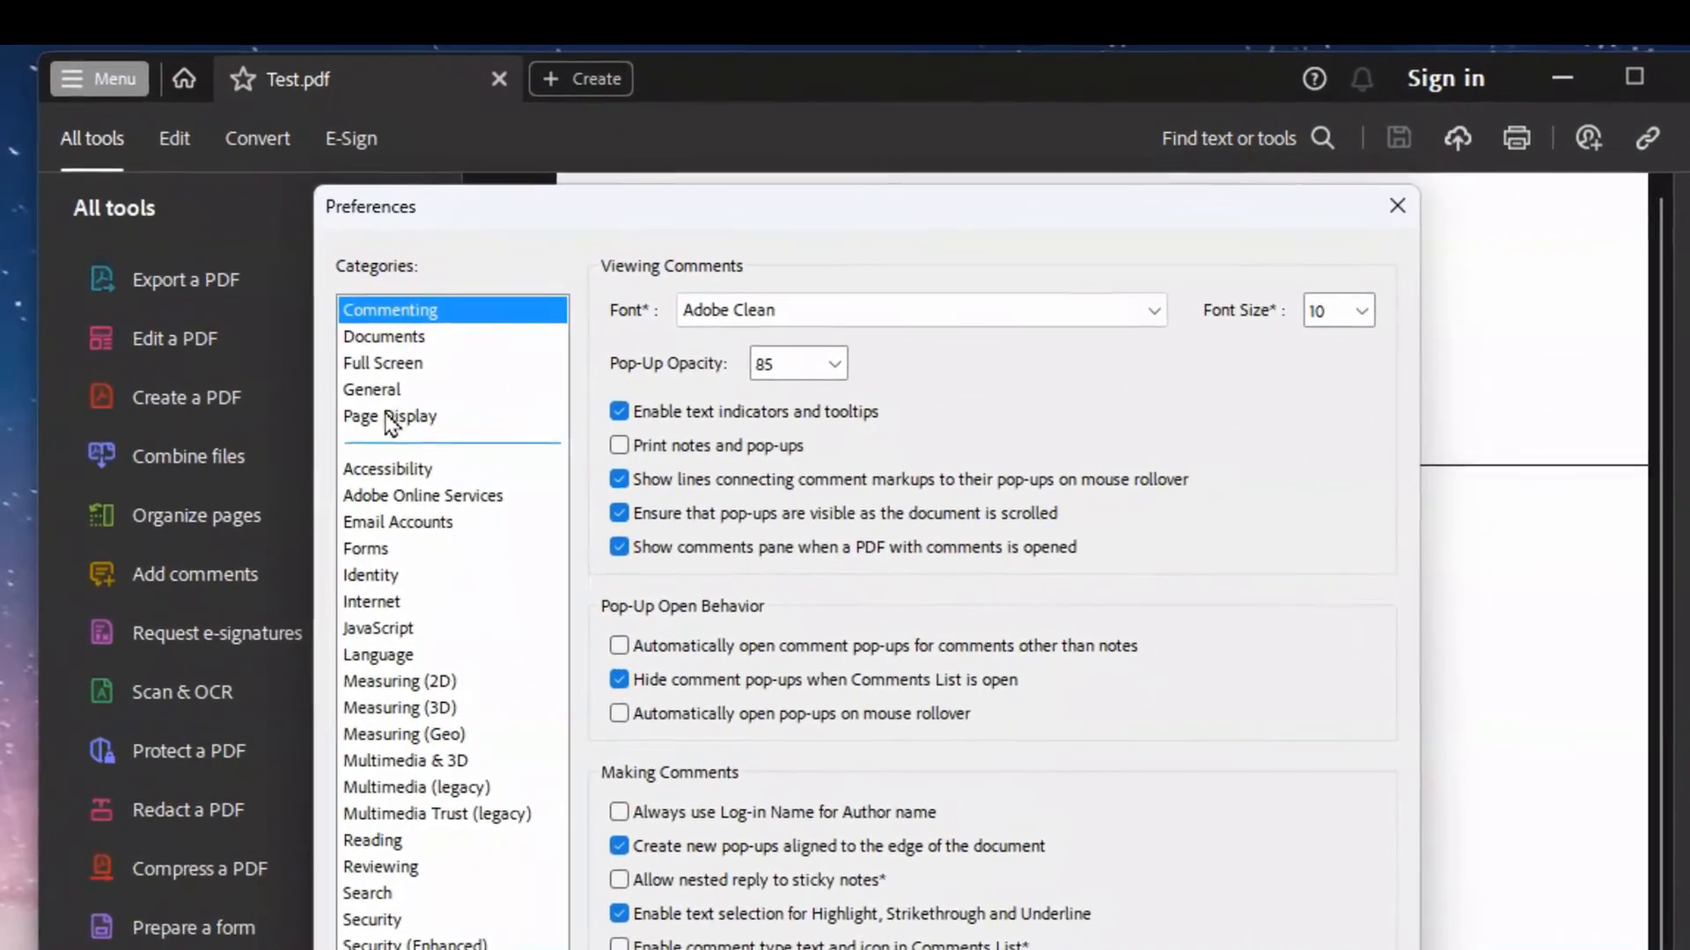
pyautogui.click(389, 416)
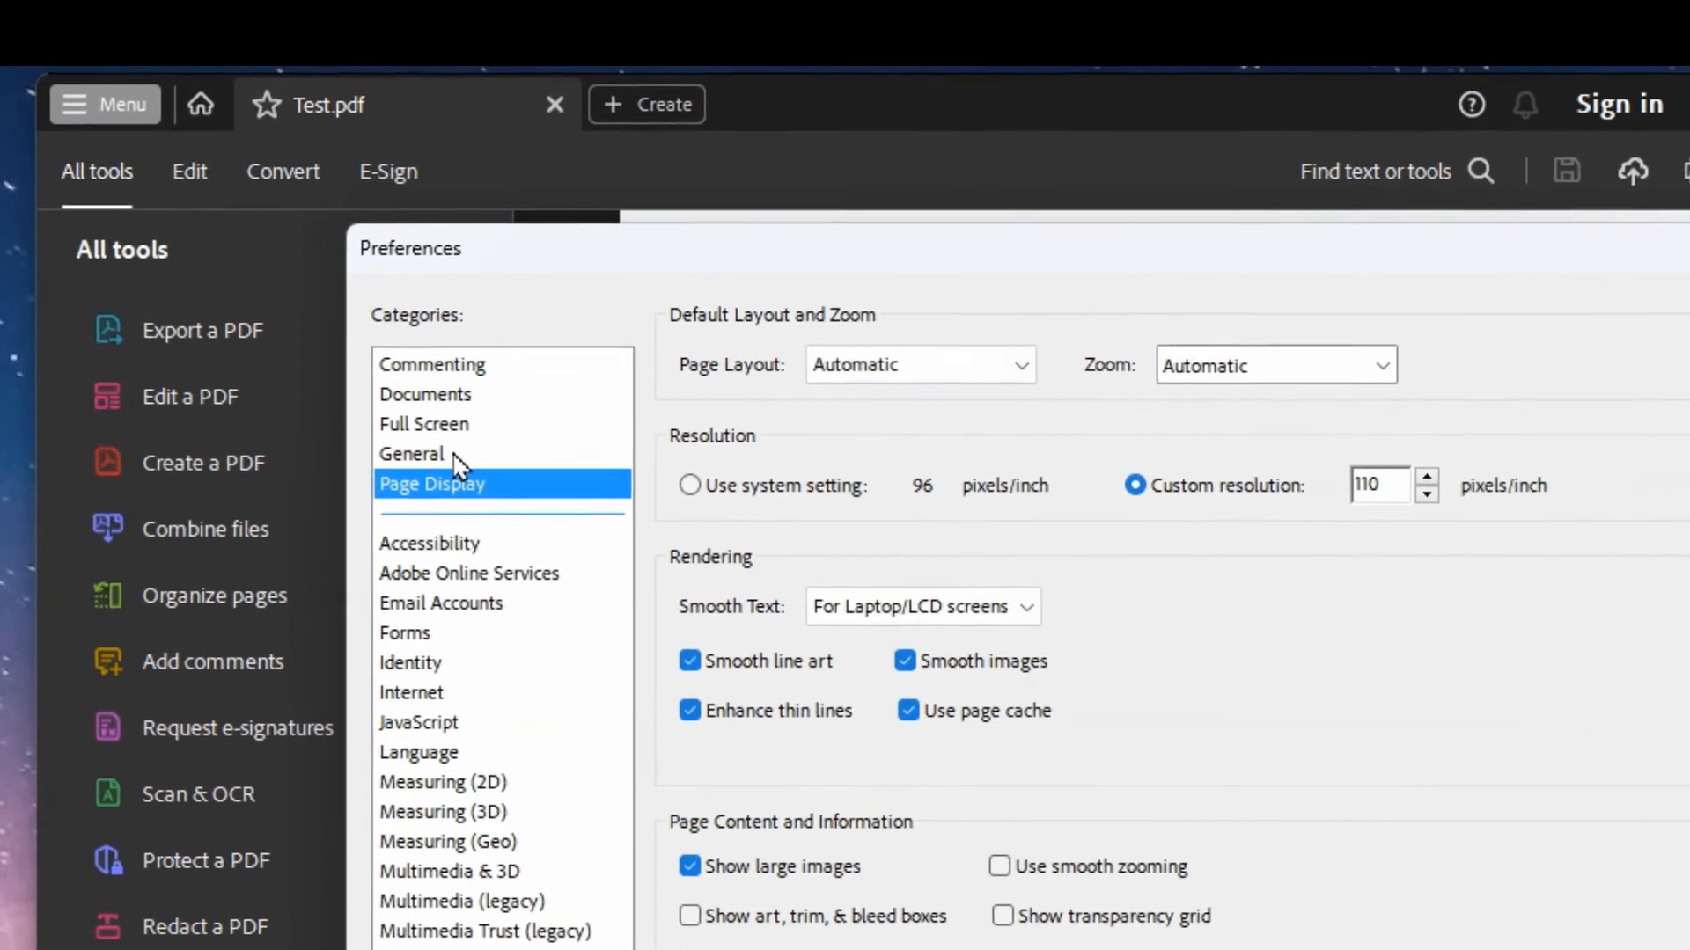
pyautogui.click(467, 394)
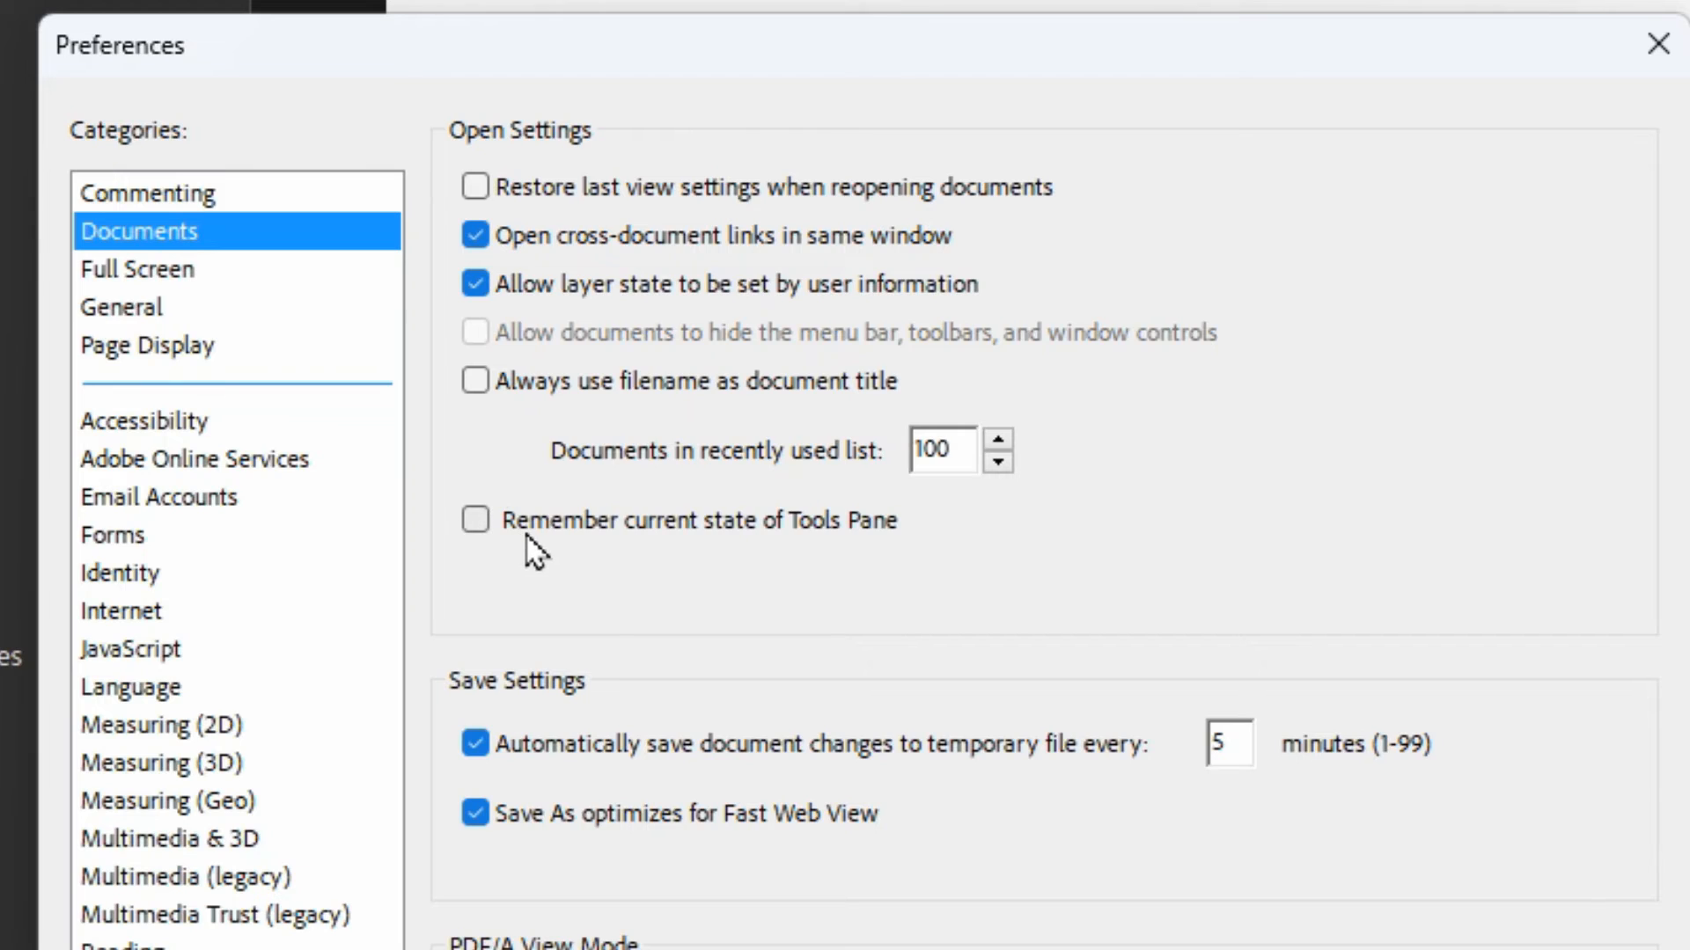
pyautogui.moveTo(593, 544)
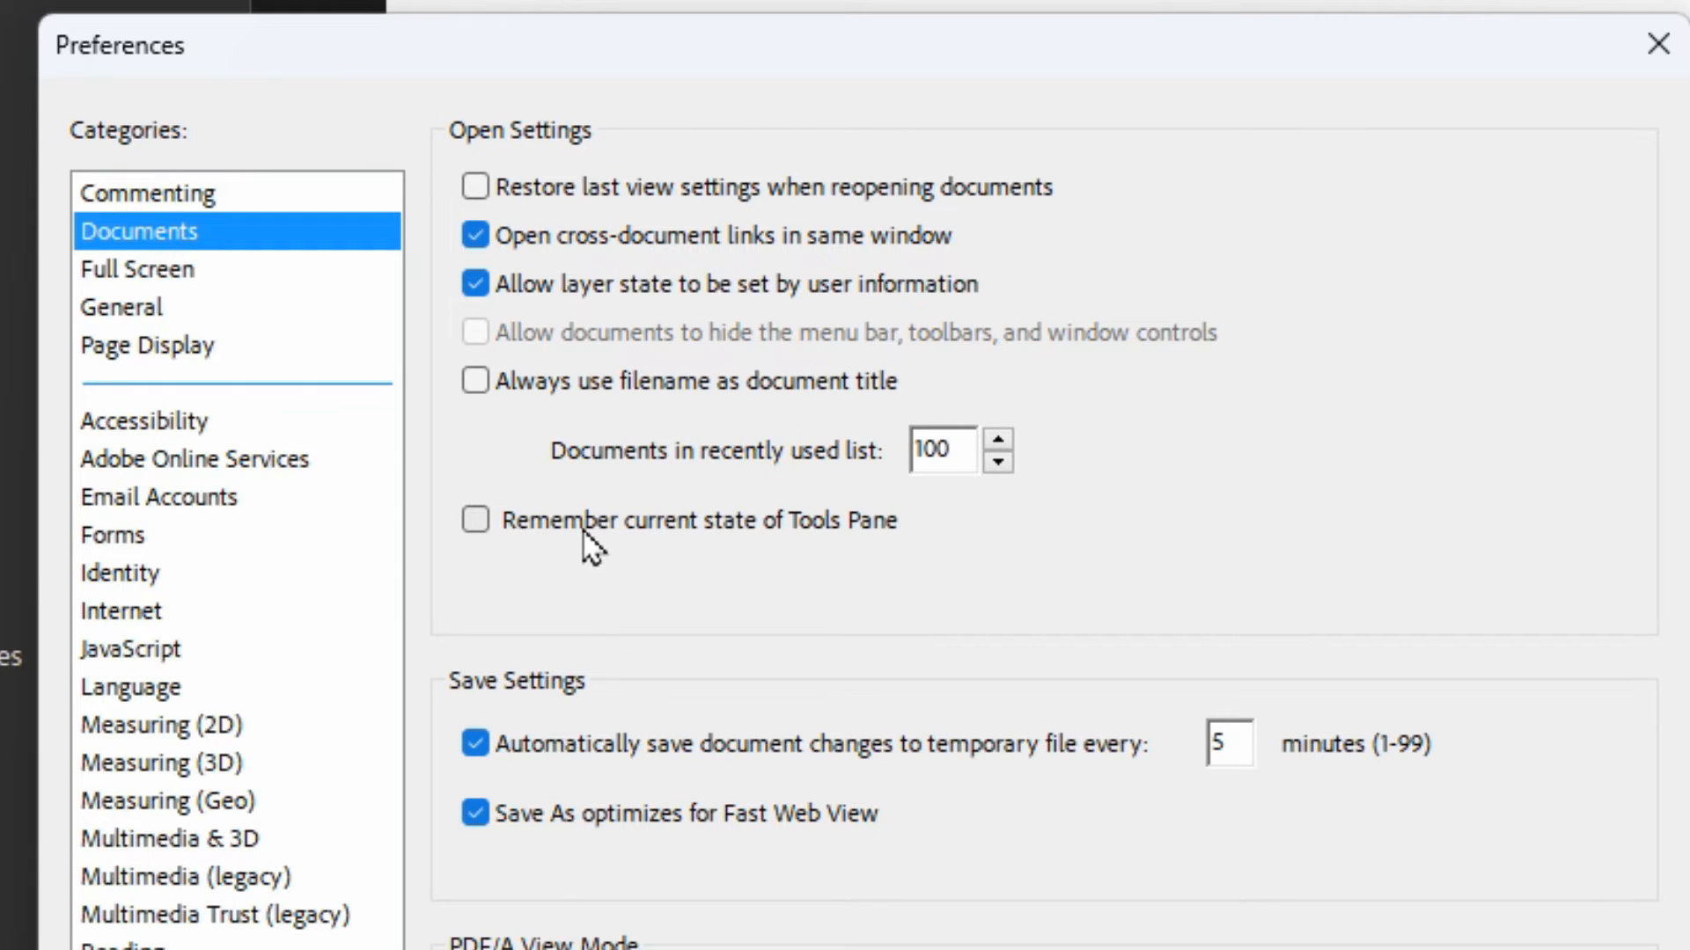
pyautogui.moveTo(868, 571)
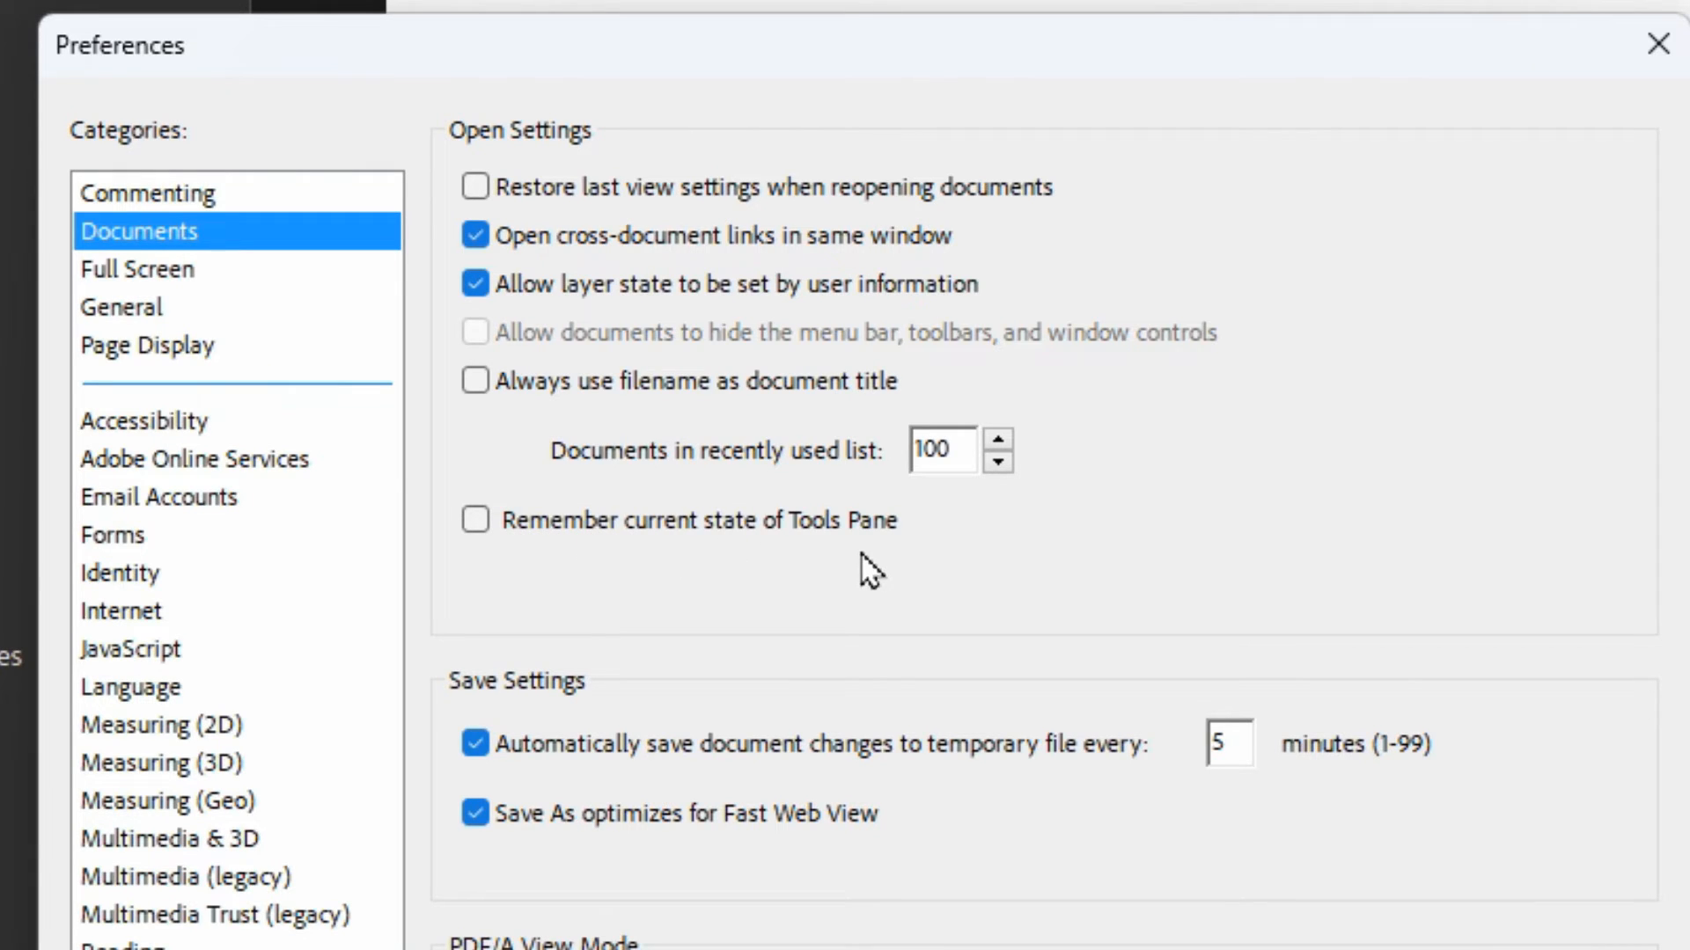
pyautogui.moveTo(475, 520)
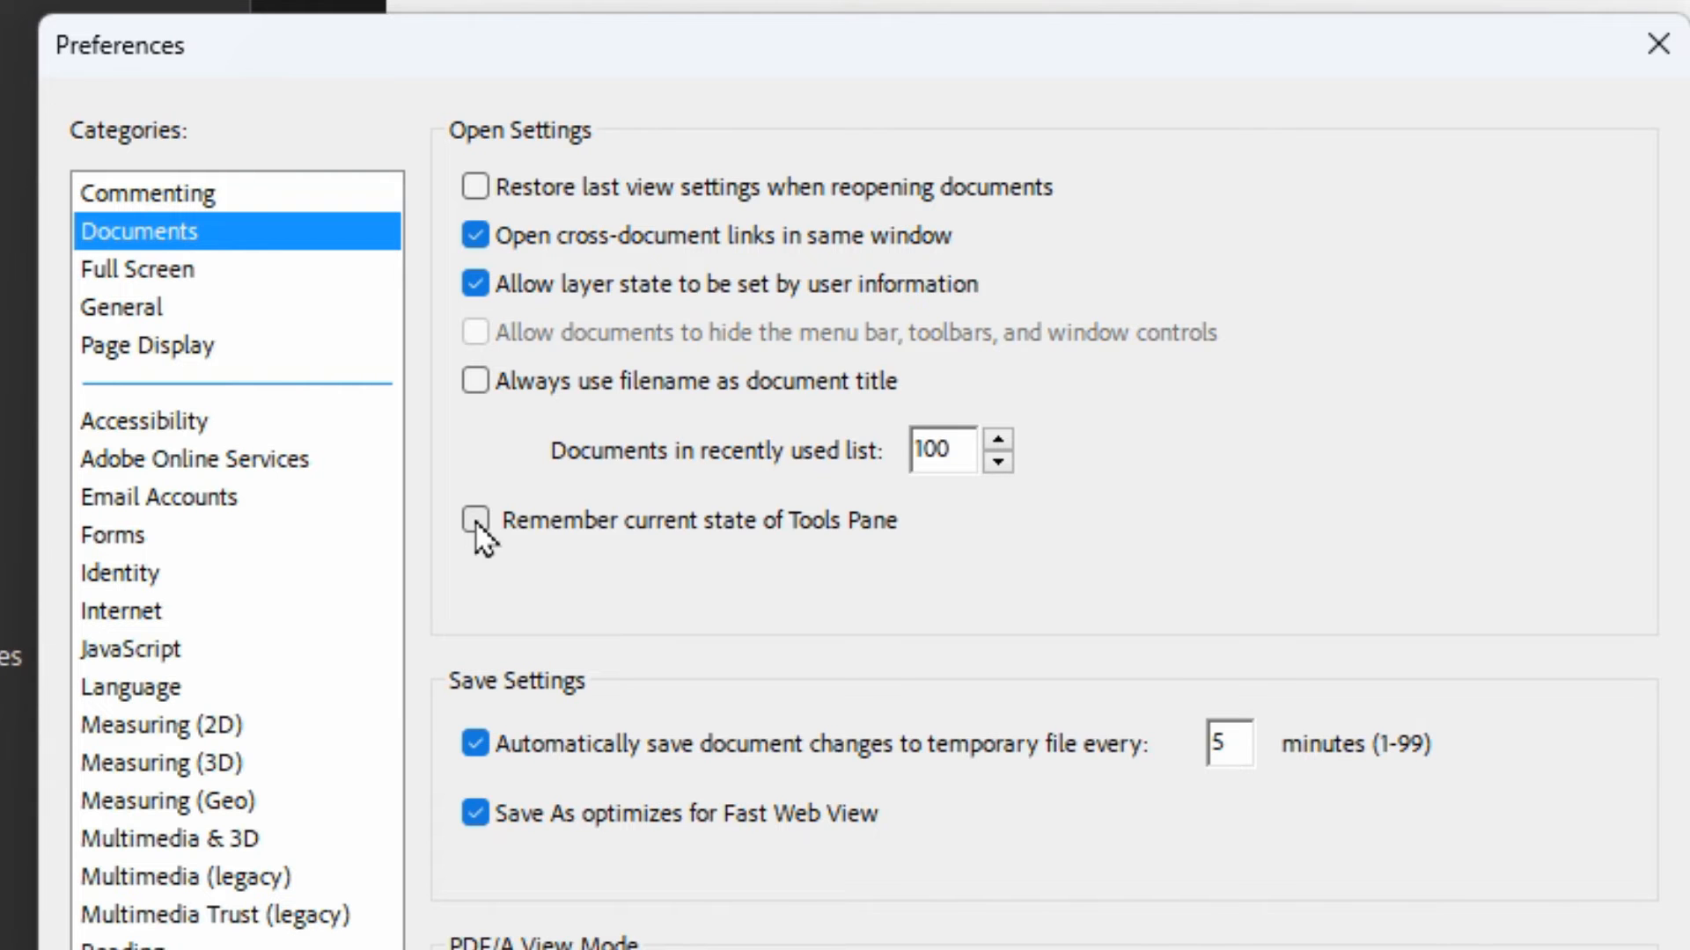
# Step: Tick 'Remember current state of Tools Pane' in Documents preferences and confirm with OK
pyautogui.click(474, 521)
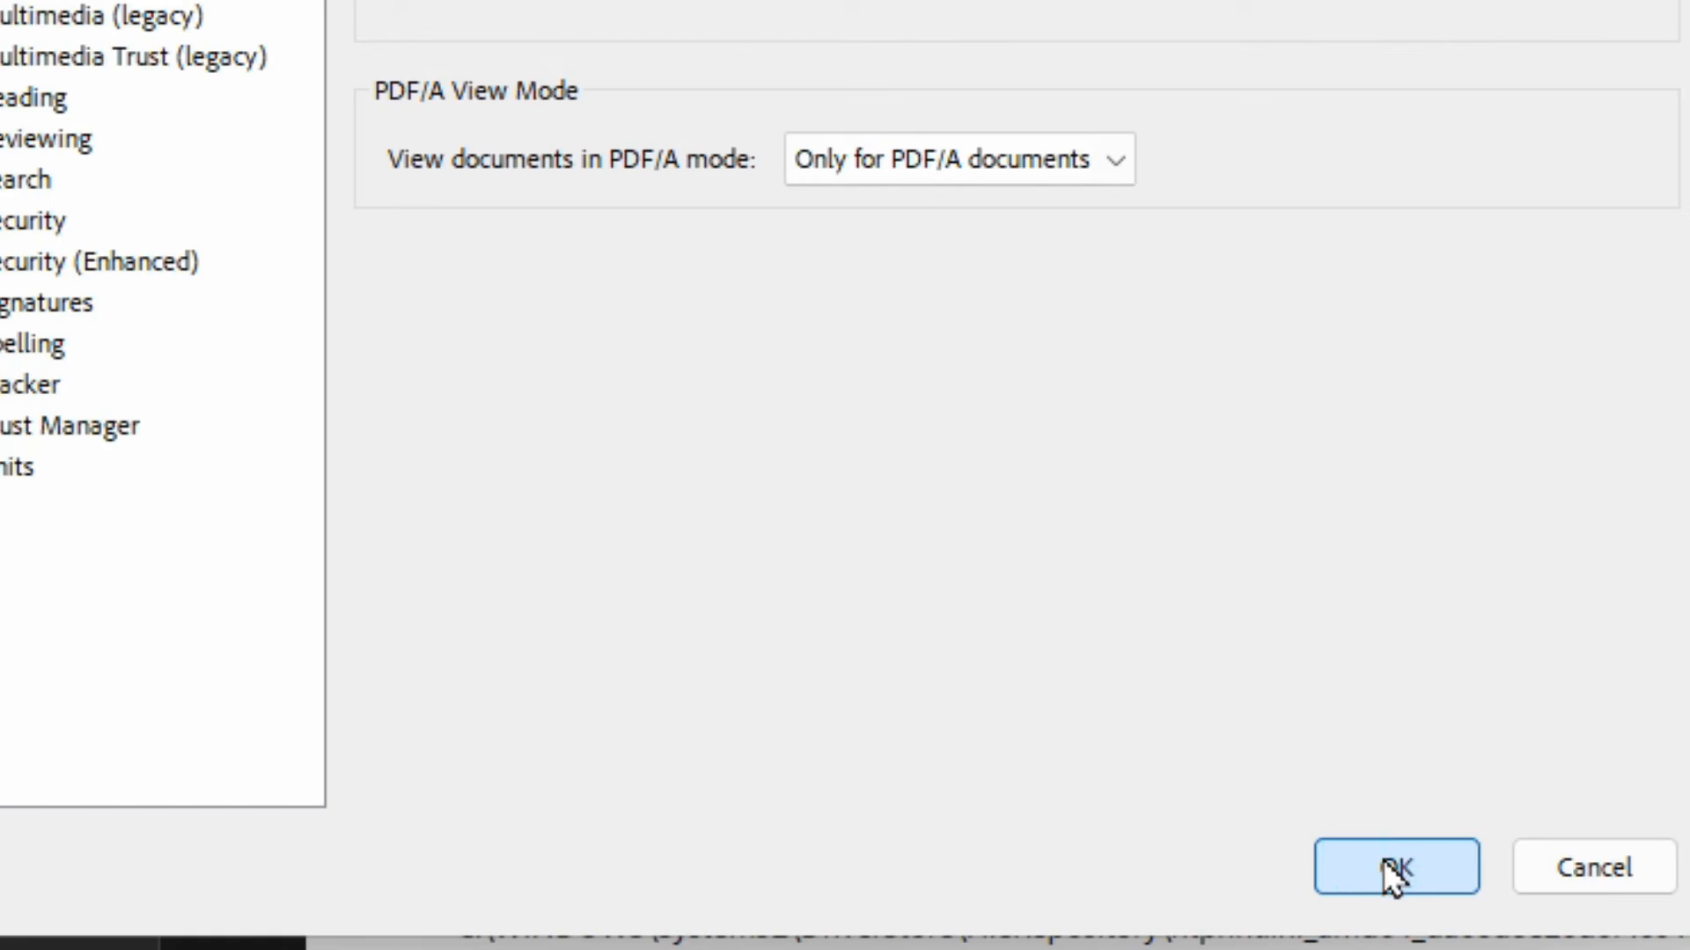
pyautogui.click(1394, 865)
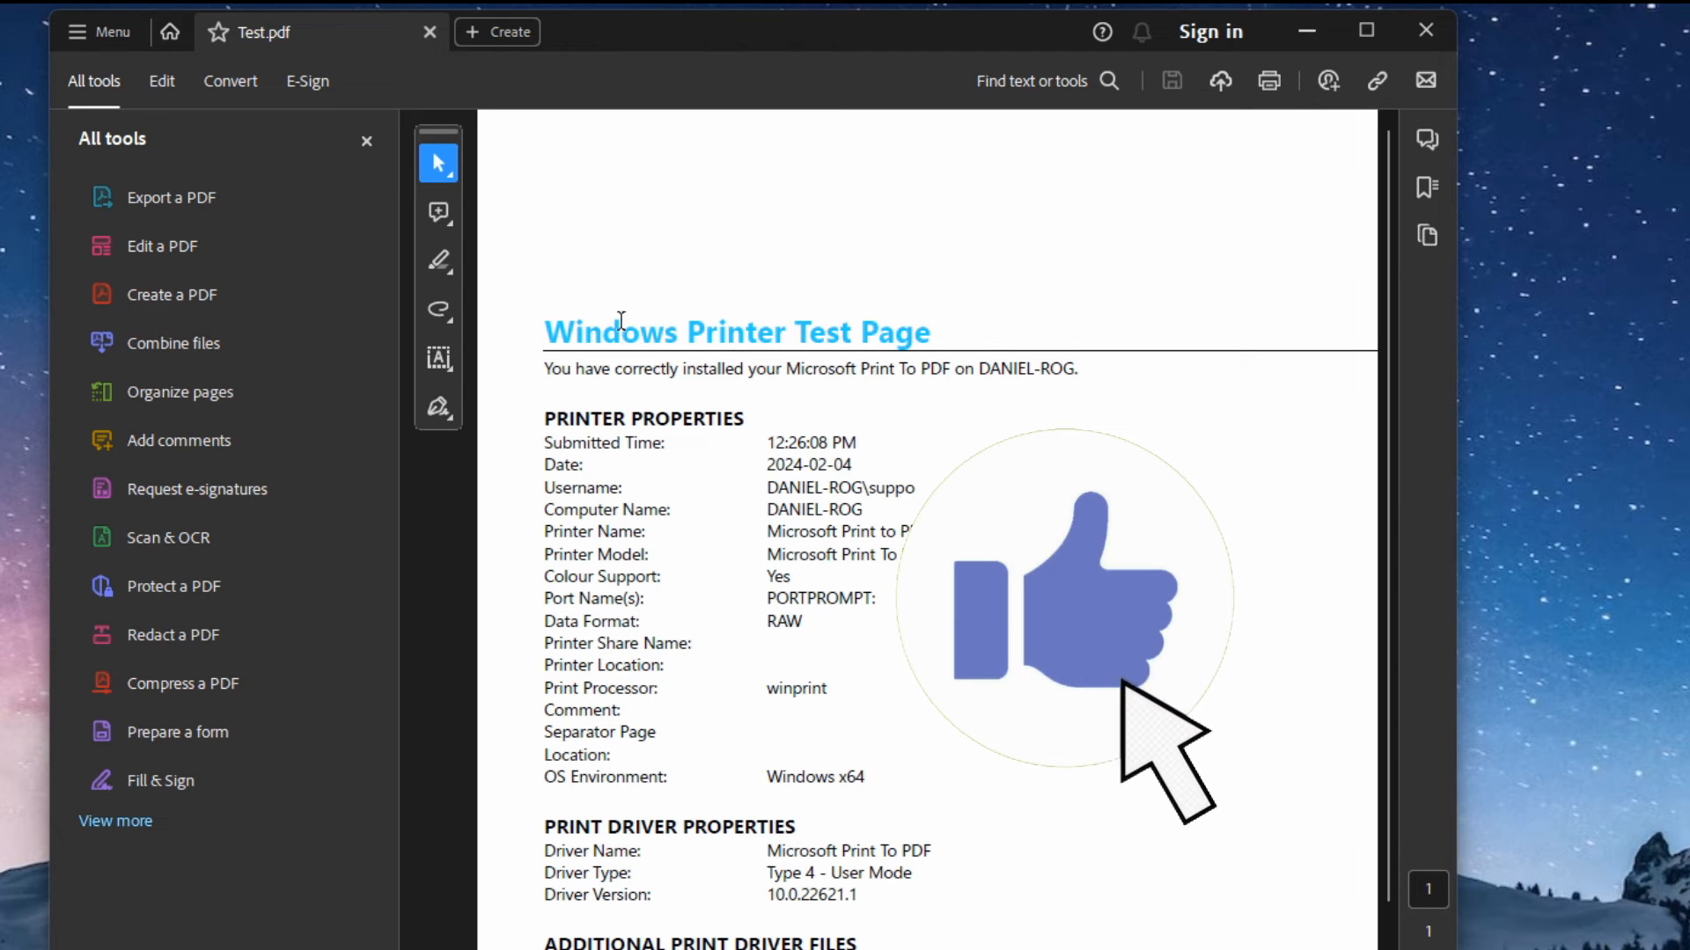
pyautogui.moveTo(1426, 30)
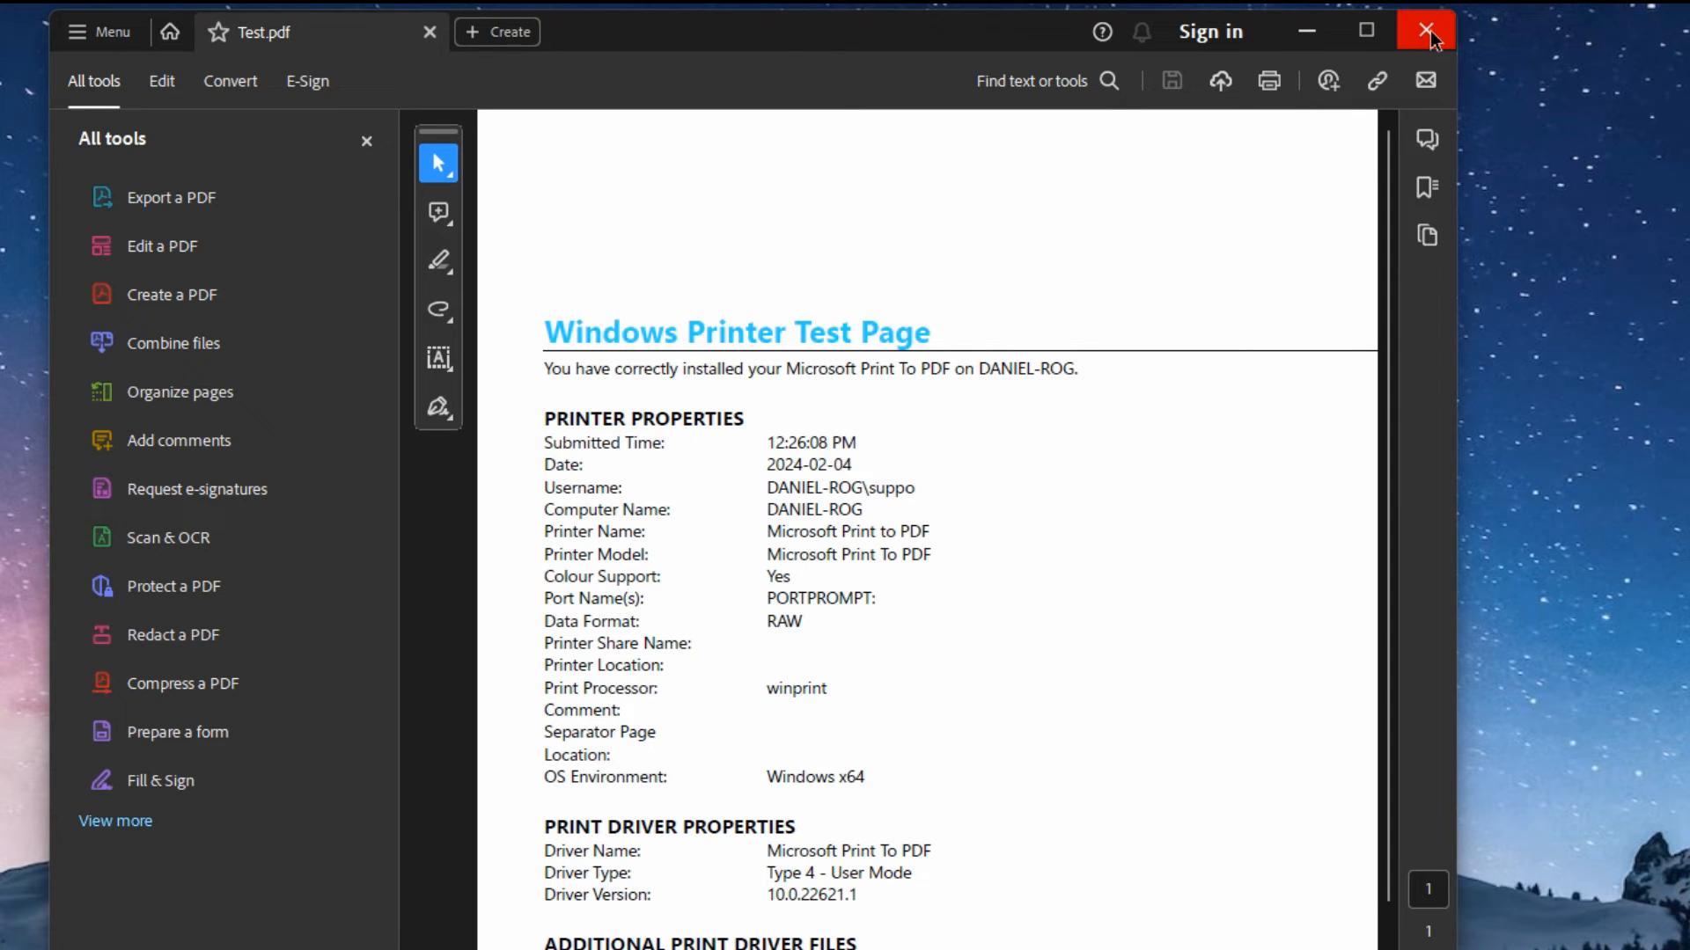
pyautogui.moveTo(547, 270)
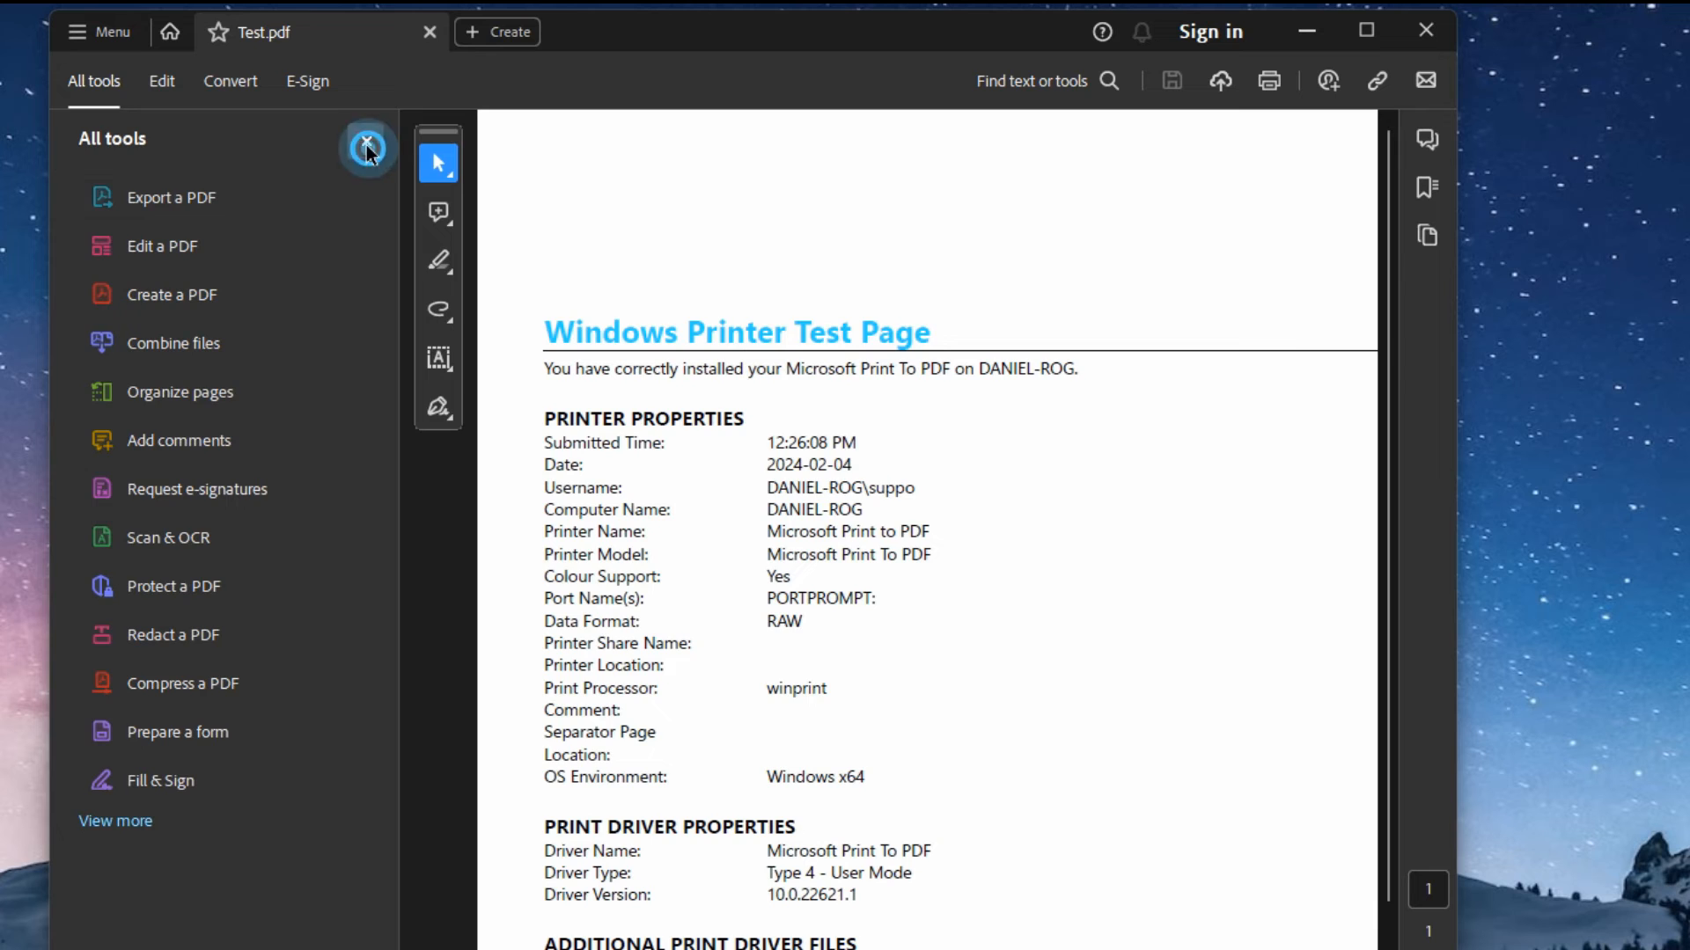
# Step: Close the All tools pane on Test.pdf, leaving only the page and tool strip
pyautogui.click(366, 145)
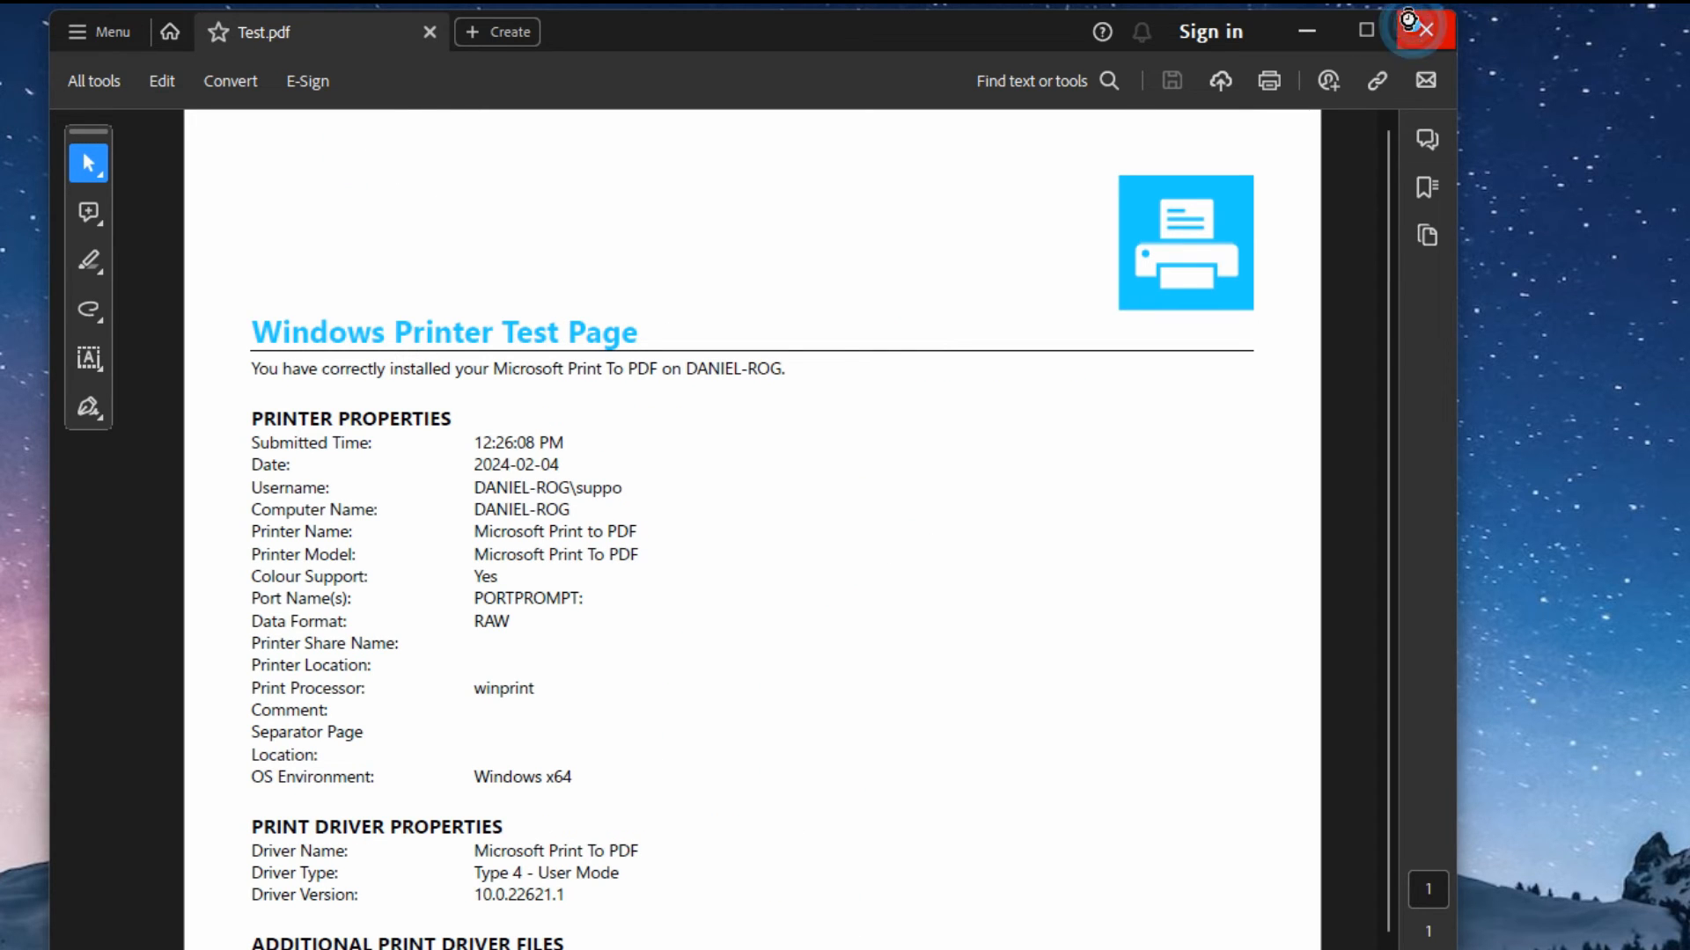
pyautogui.moveTo(471, 535)
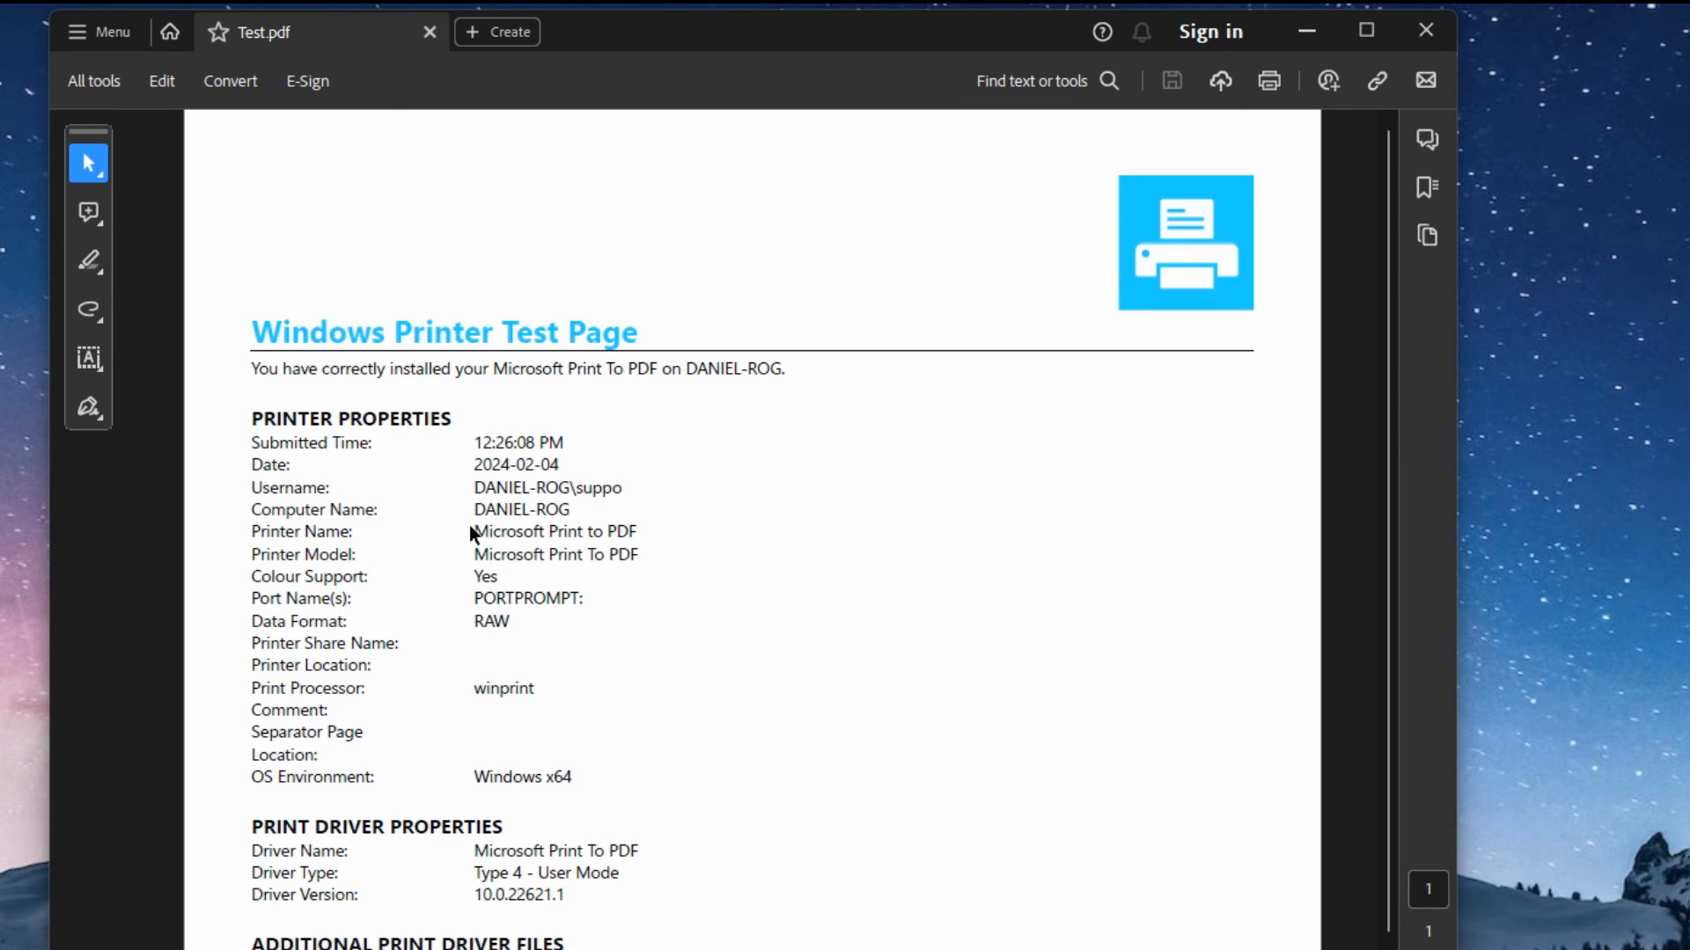
pyautogui.moveTo(440, 519)
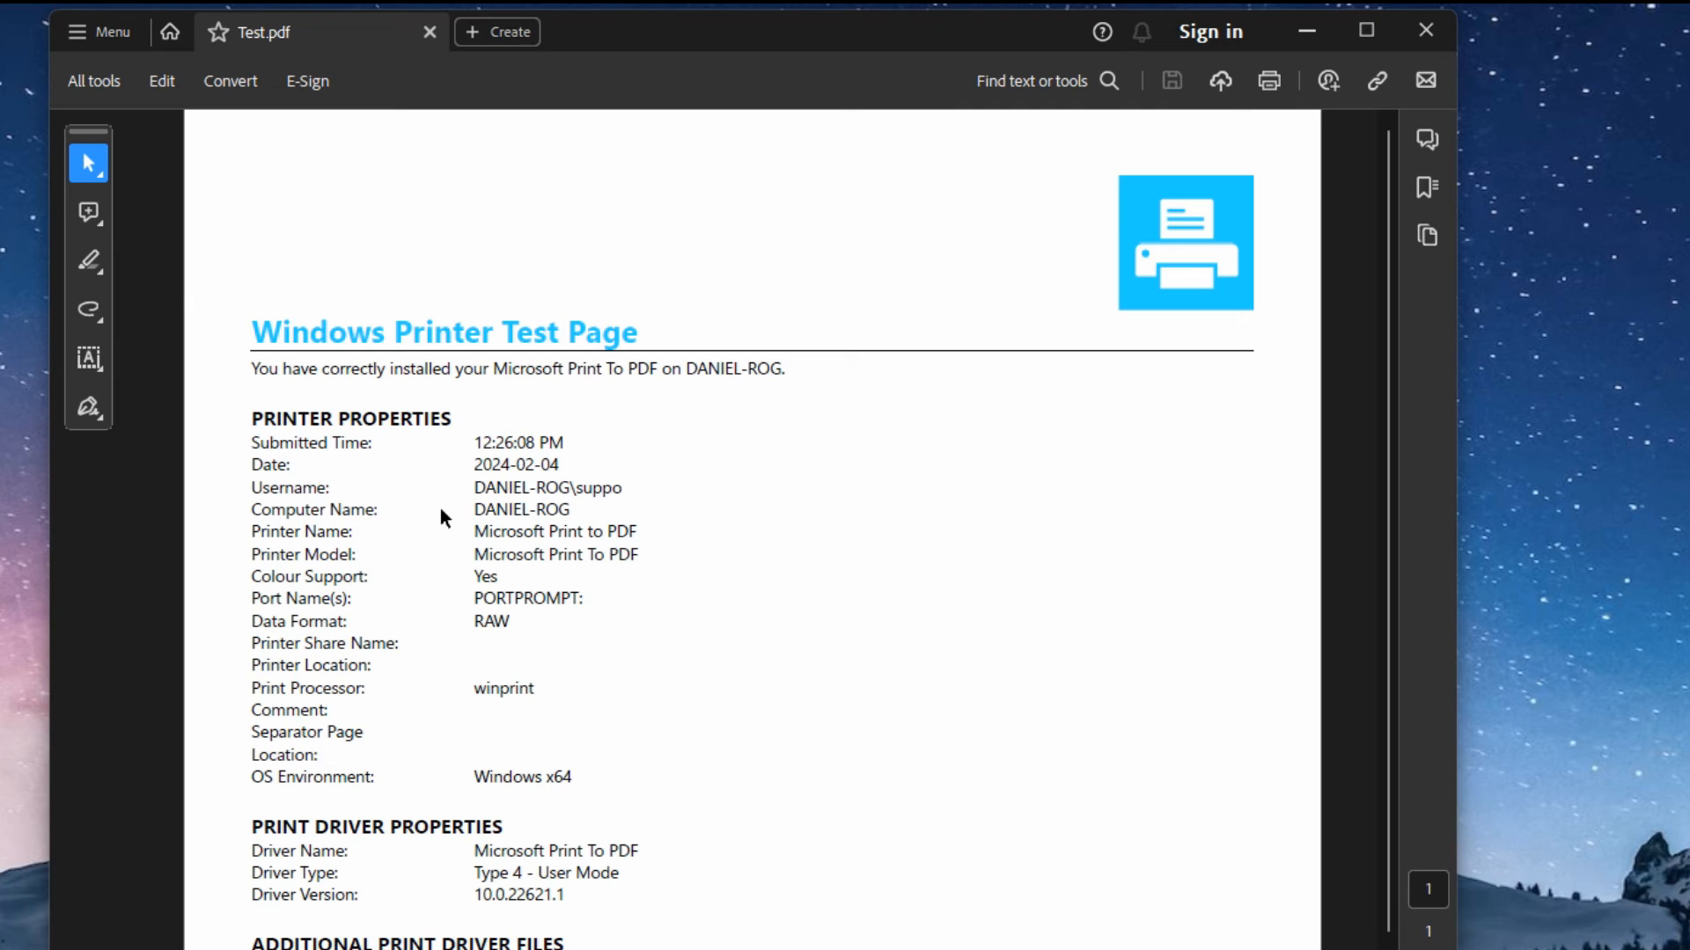